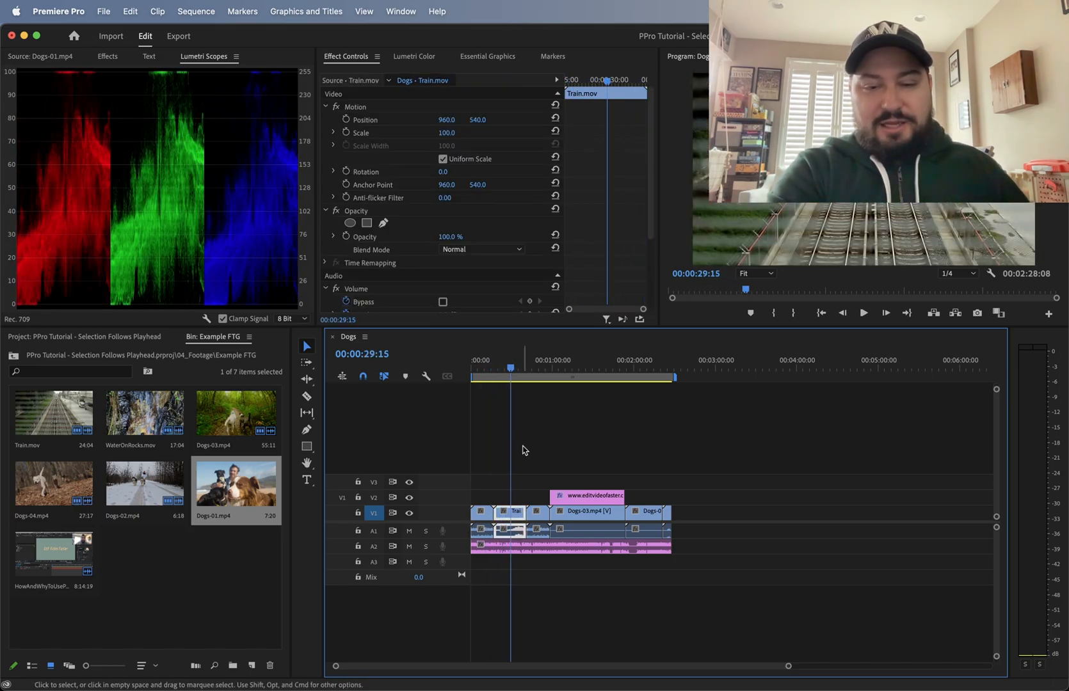
# Step: Scrub the playhead through WaterOnRocks, Dogs-03, Dogs-04 and Train, stopping at 00:00:32:20
pyautogui.click(531, 368)
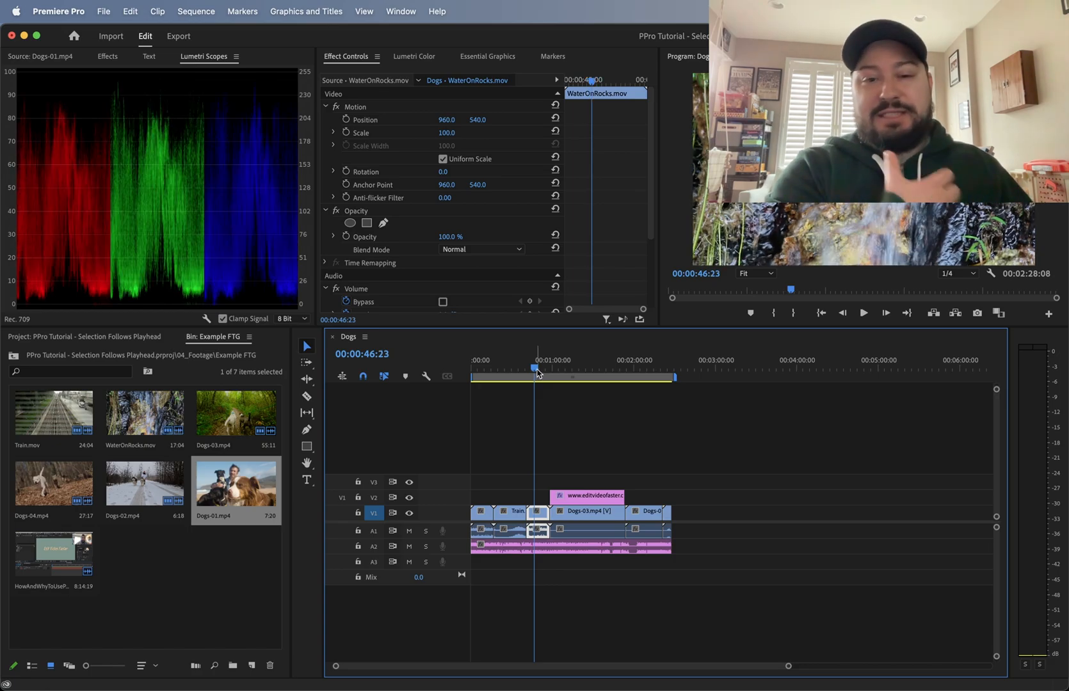
pyautogui.click(579, 369)
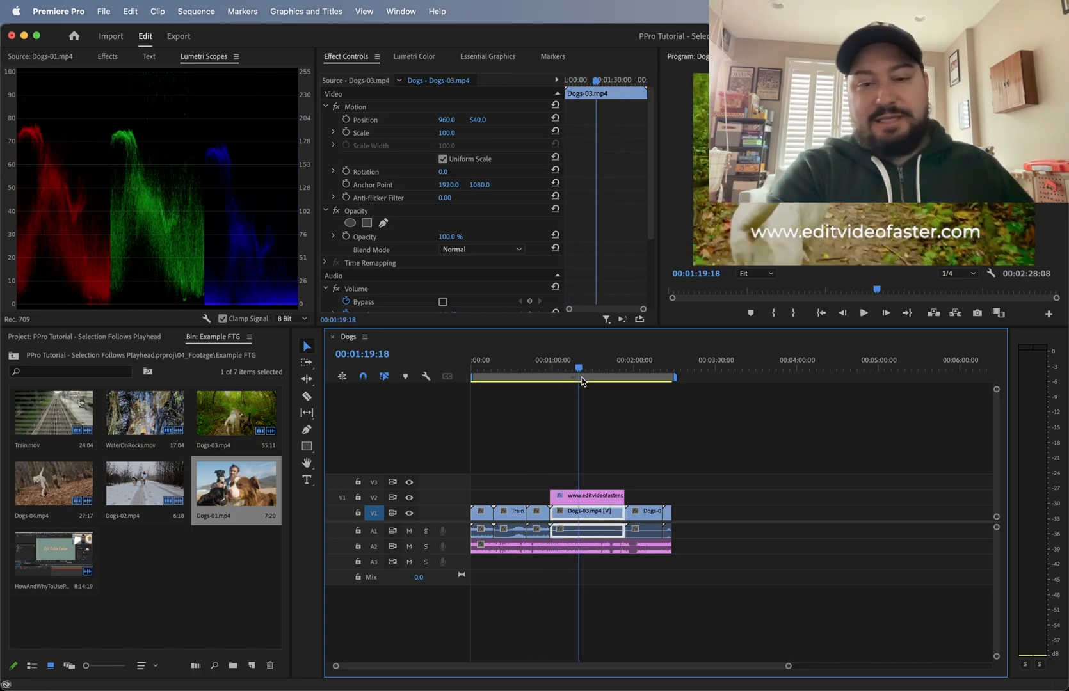
pyautogui.click(632, 369)
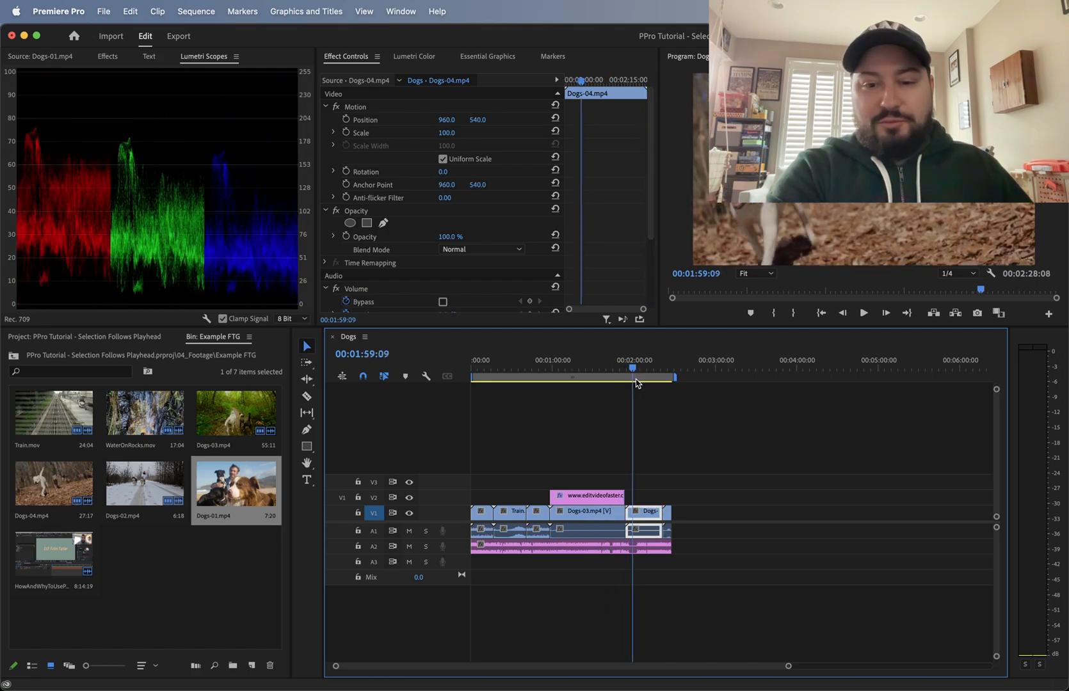
pyautogui.click(527, 376)
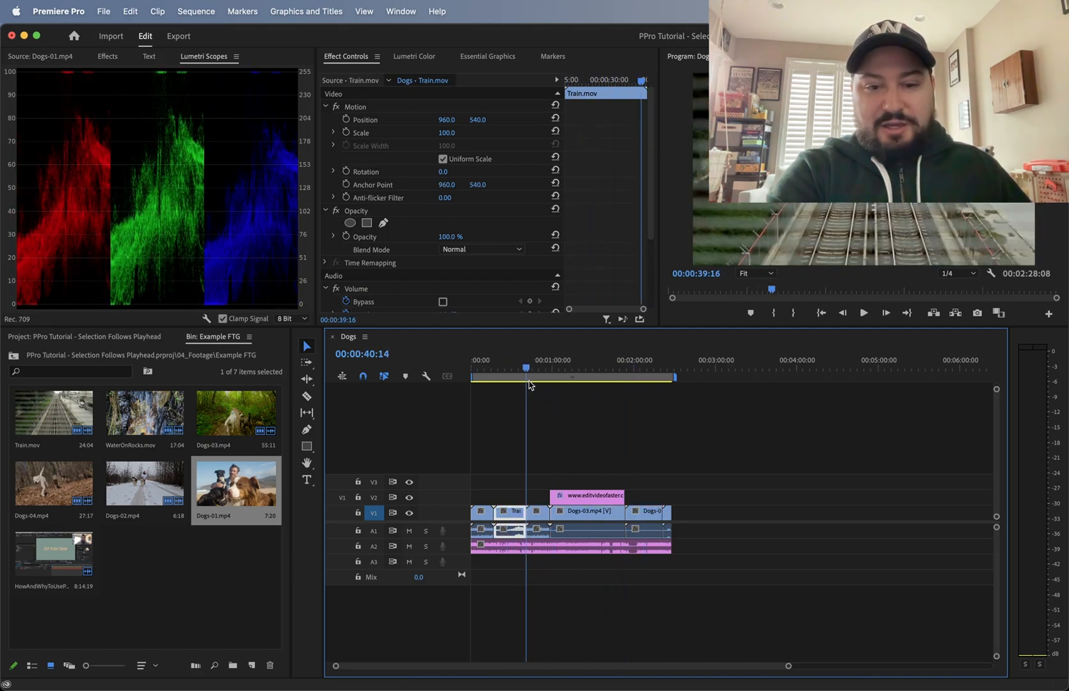
pyautogui.click(515, 368)
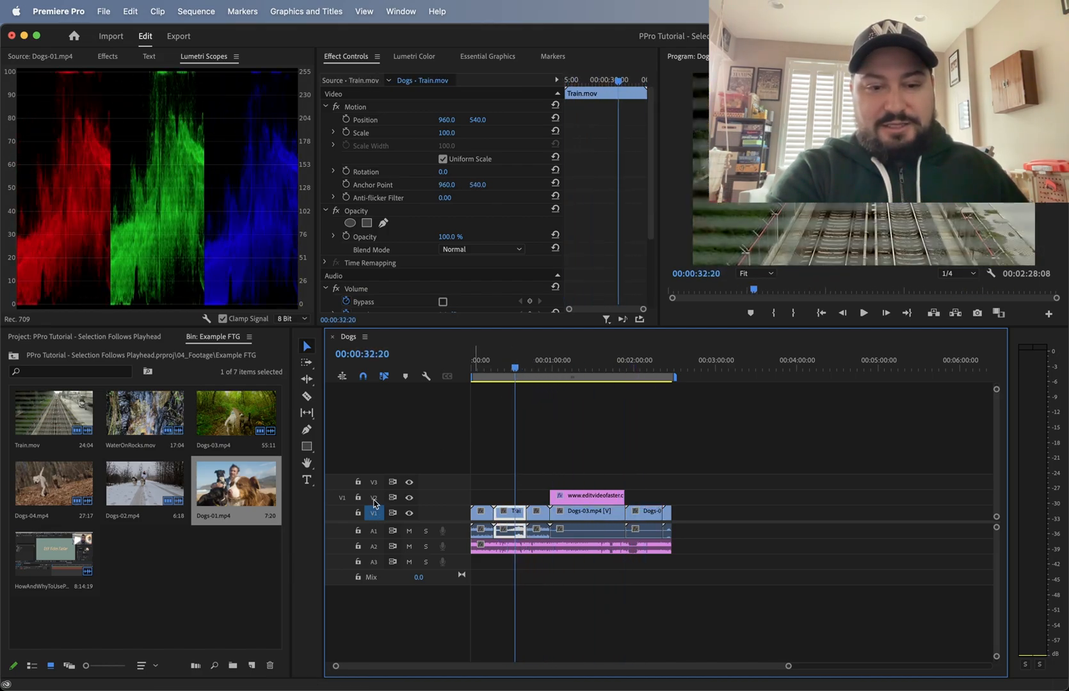
# Step: Target V2, then V1, and park the playhead at 00:00:46:23 in WaterOnRocks
pyautogui.click(374, 498)
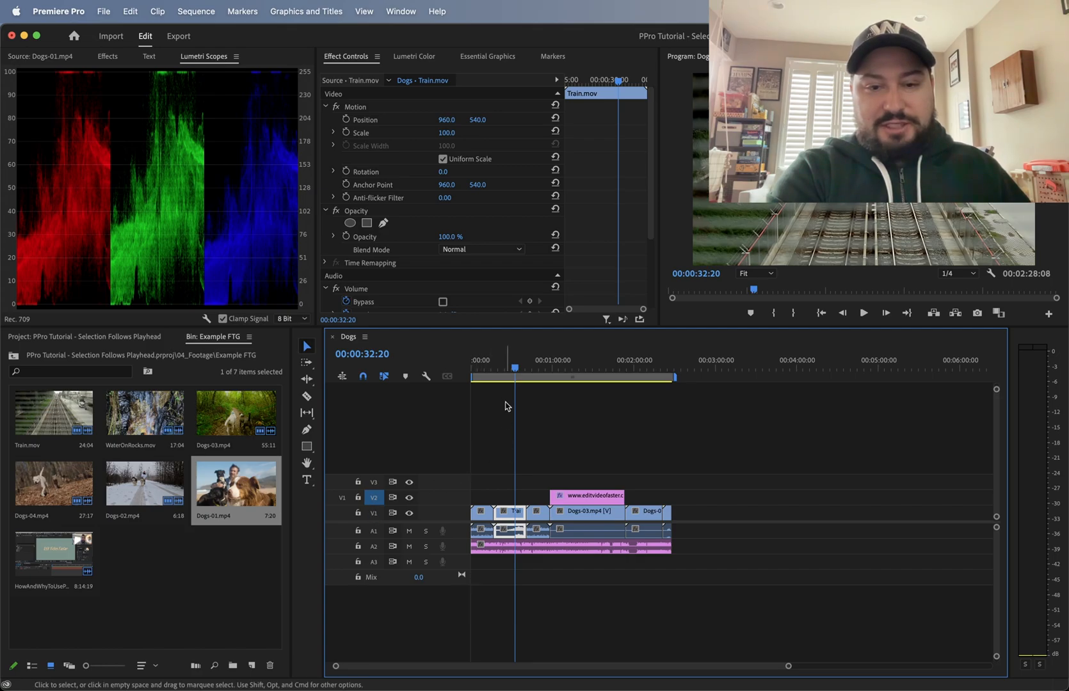
pyautogui.click(642, 365)
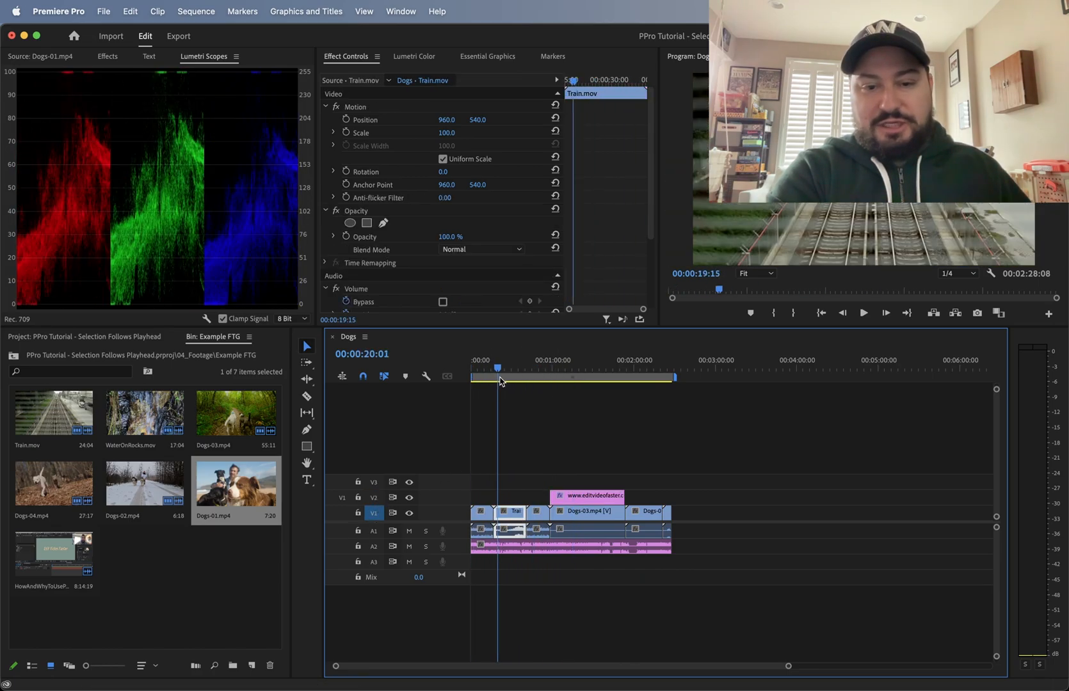
pyautogui.click(508, 369)
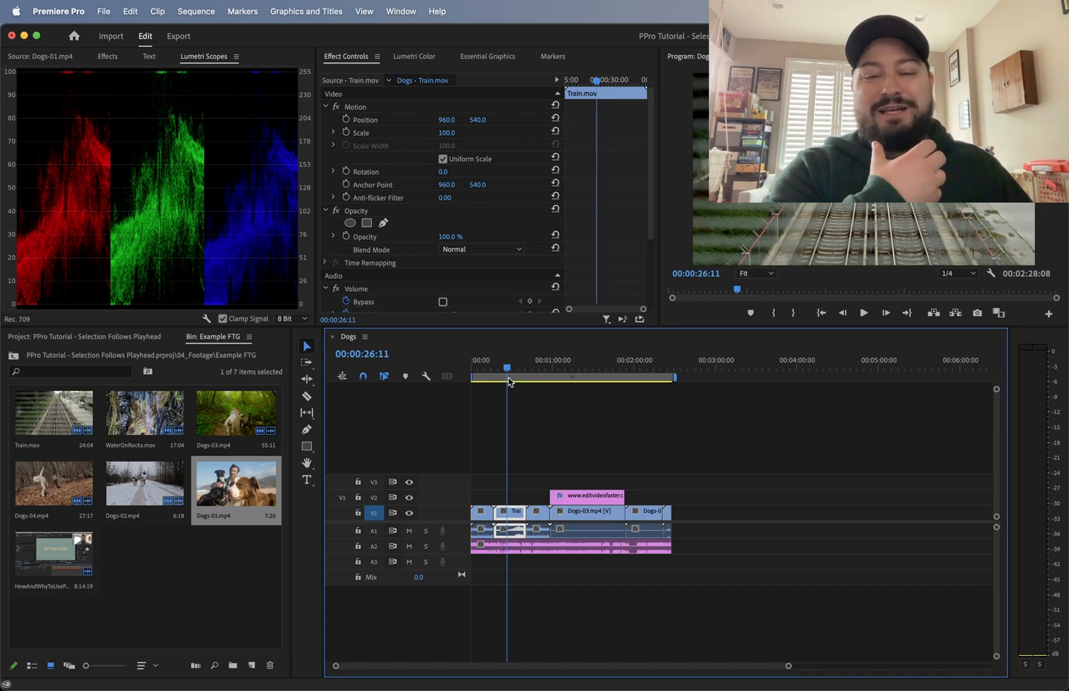
pyautogui.click(531, 379)
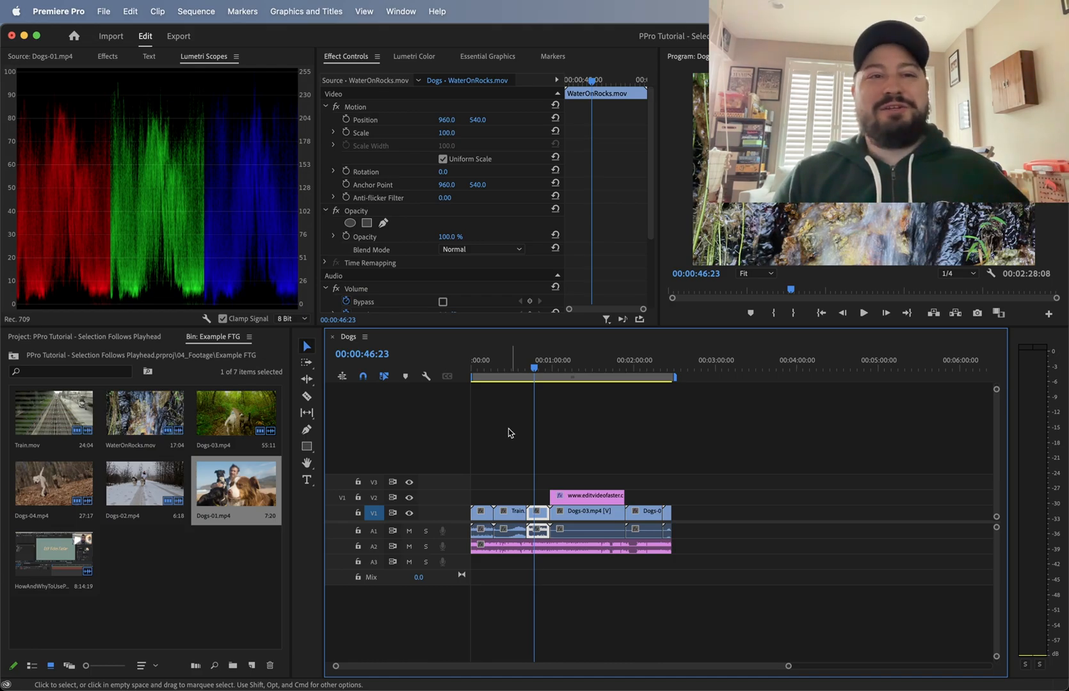
# Step: Uncheck Selection Follows Playhead, then scrub to 00:01:47:13 and back into WaterOnRocks unselected
pyautogui.click(196, 11)
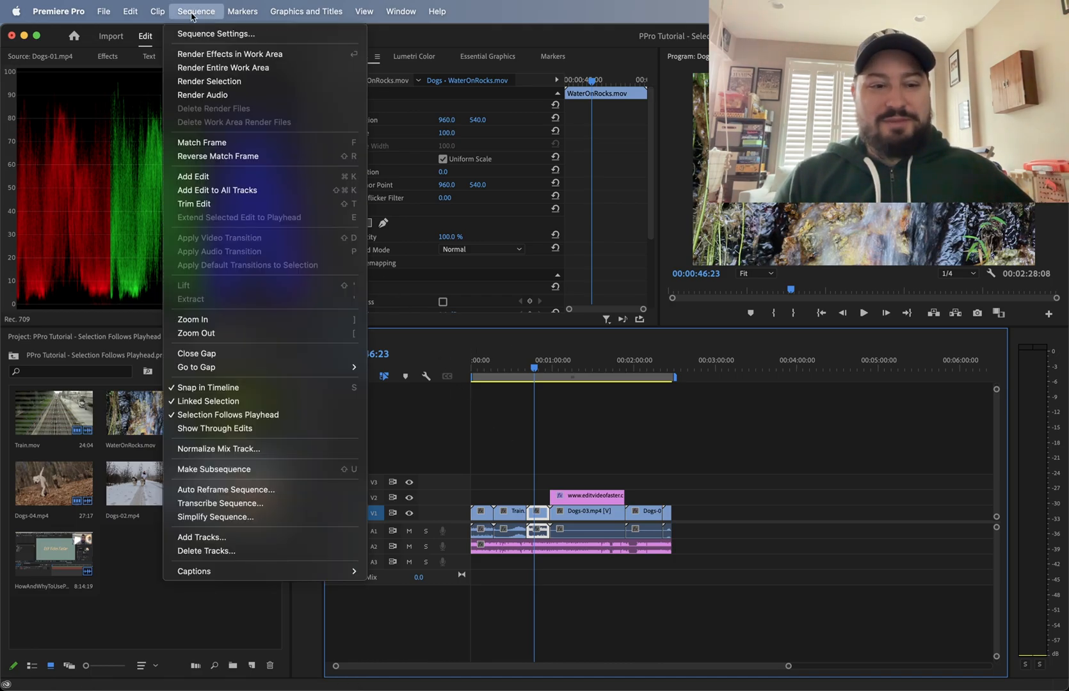
pyautogui.moveTo(199, 421)
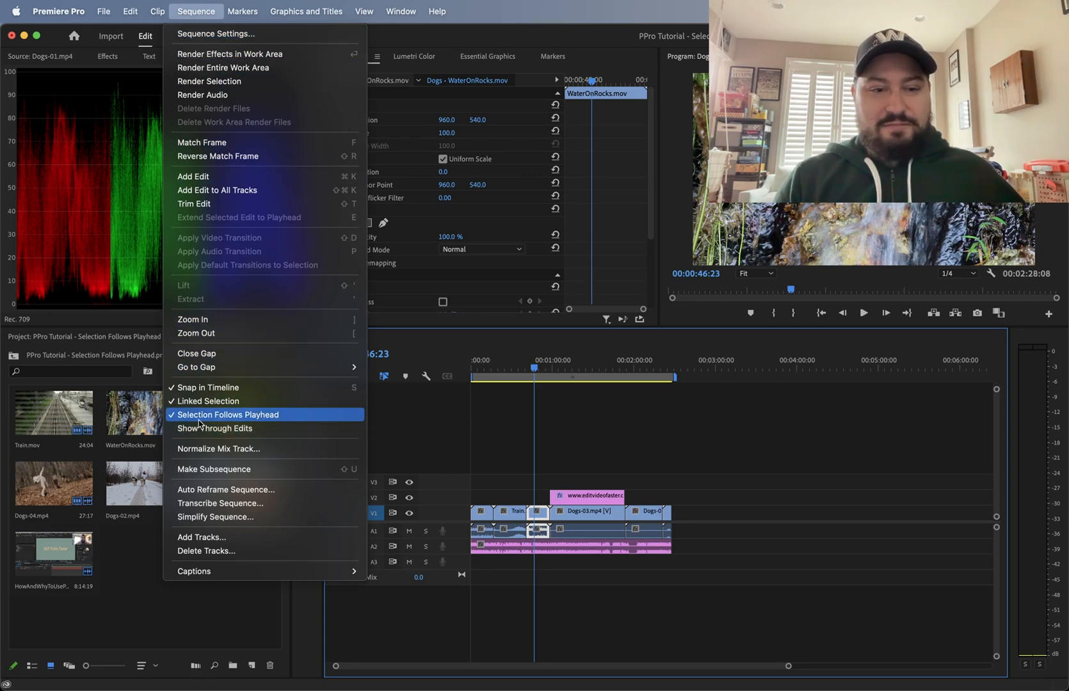
pyautogui.moveTo(264, 423)
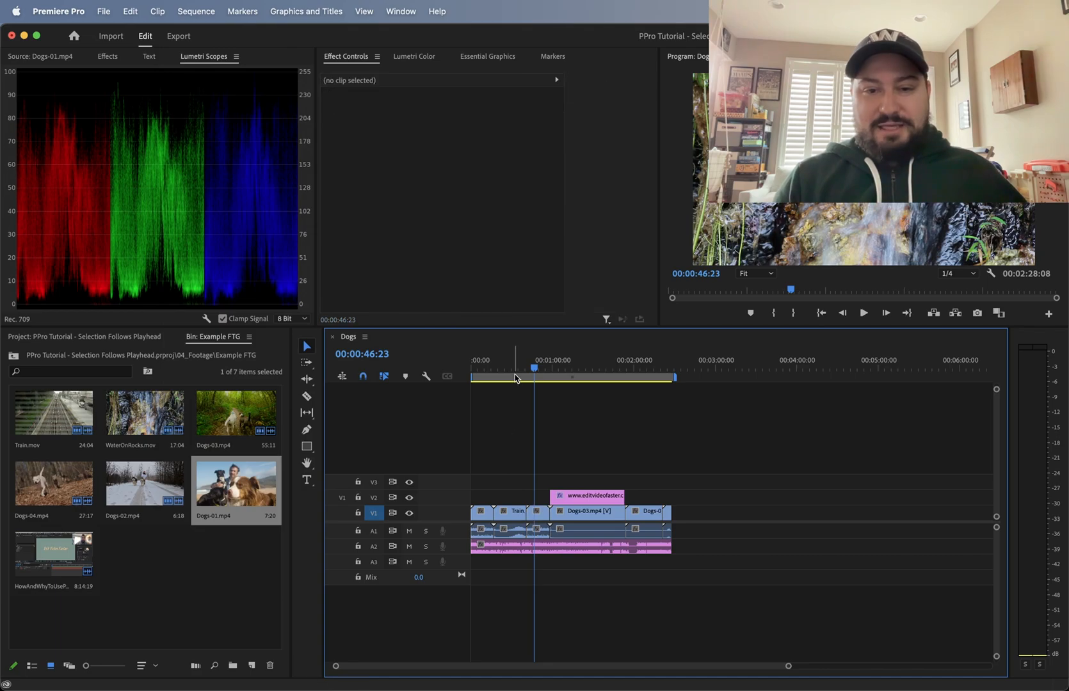
pyautogui.click(566, 378)
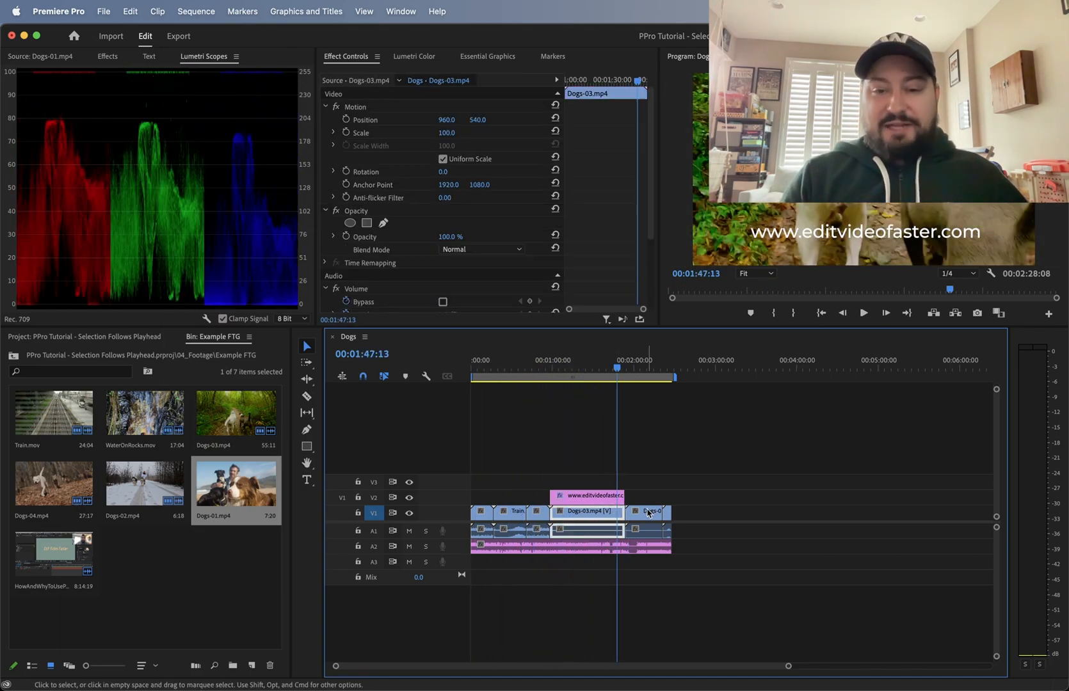
pyautogui.click(559, 397)
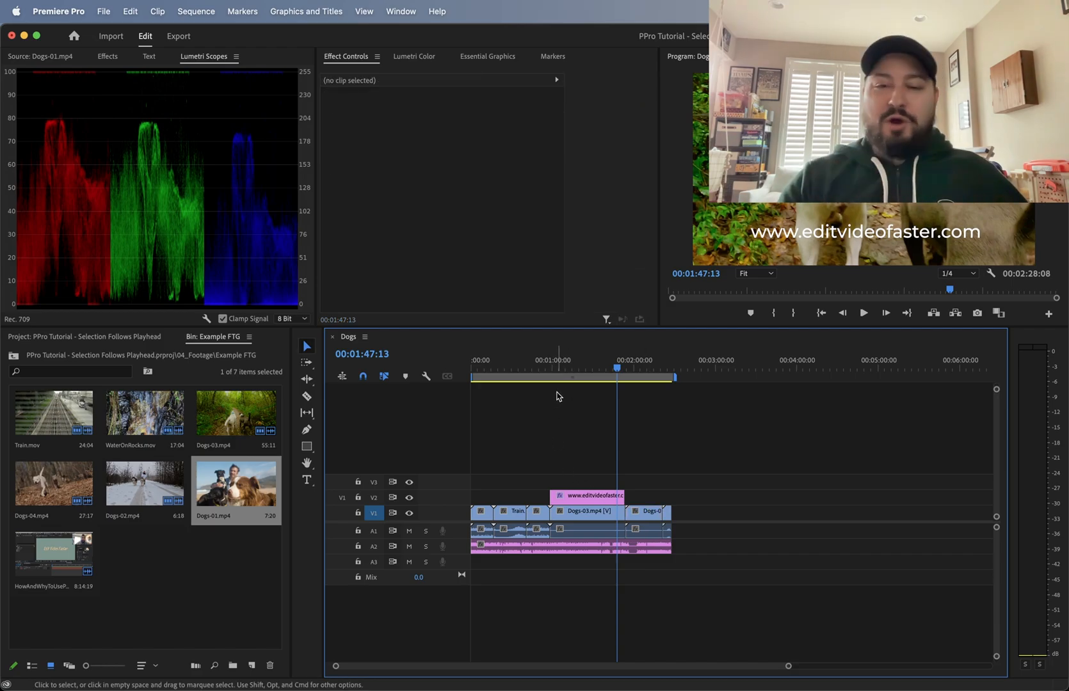
pyautogui.click(531, 368)
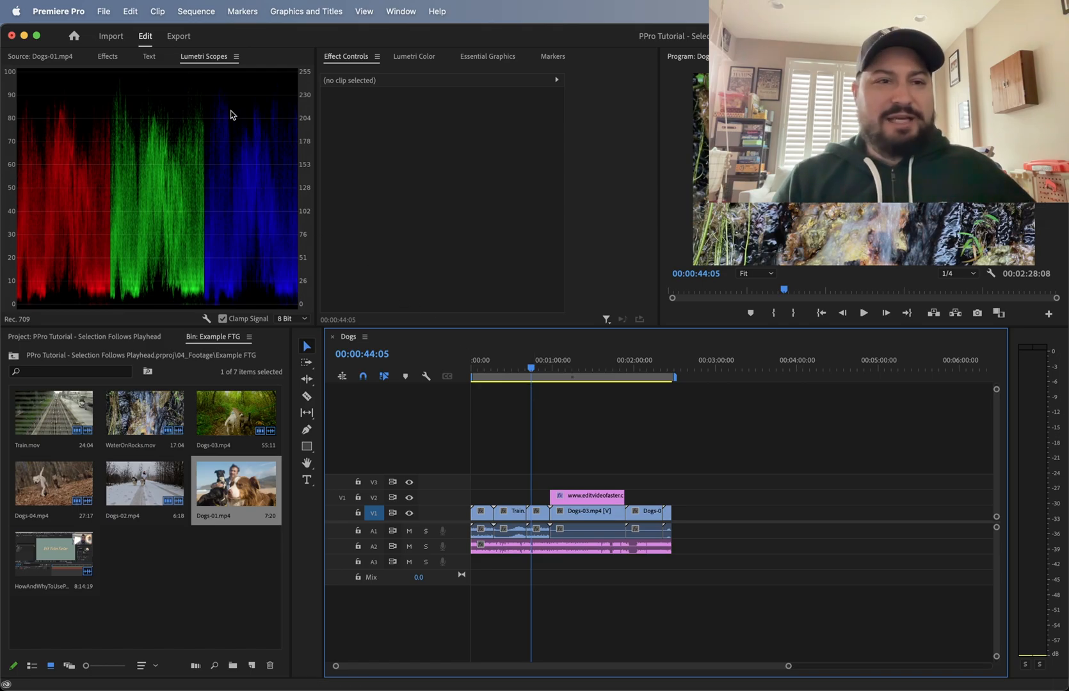
# Step: Toggle Linked Selection in the Sequence menu and move the playhead into Dogs-03
pyautogui.click(196, 11)
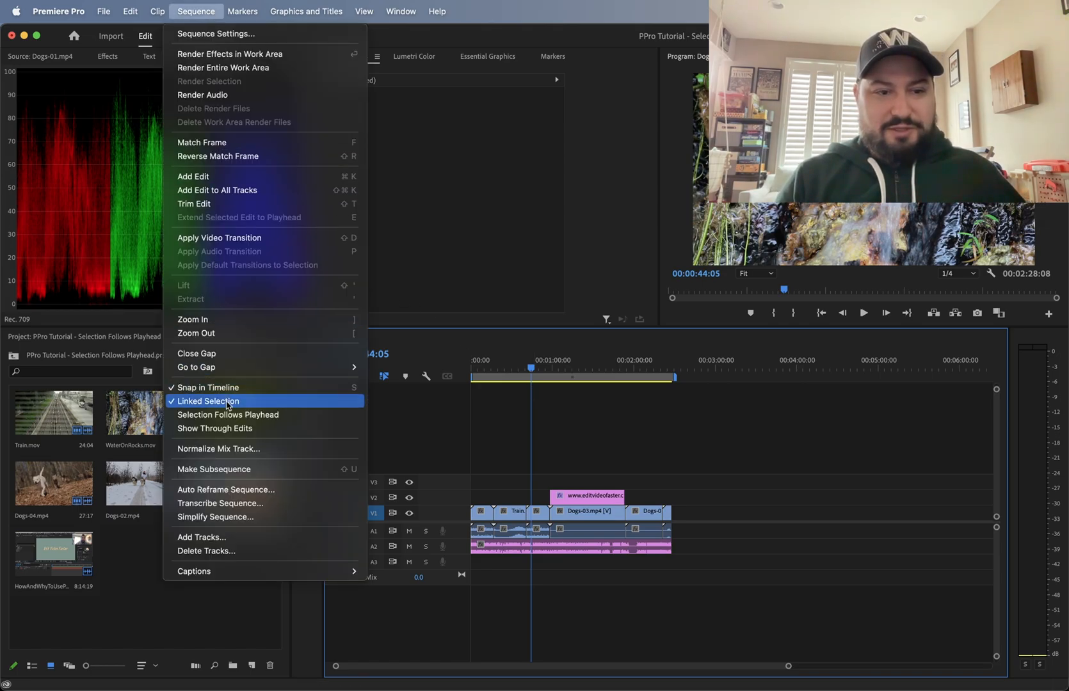
pyautogui.click(228, 415)
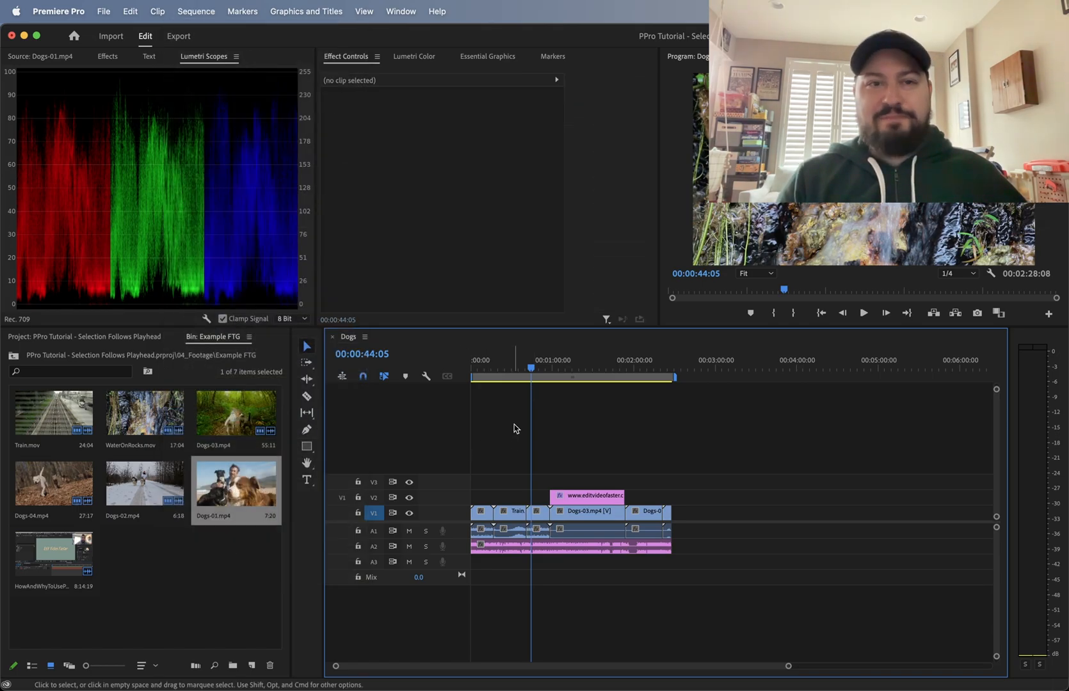
pyautogui.moveTo(373, 96)
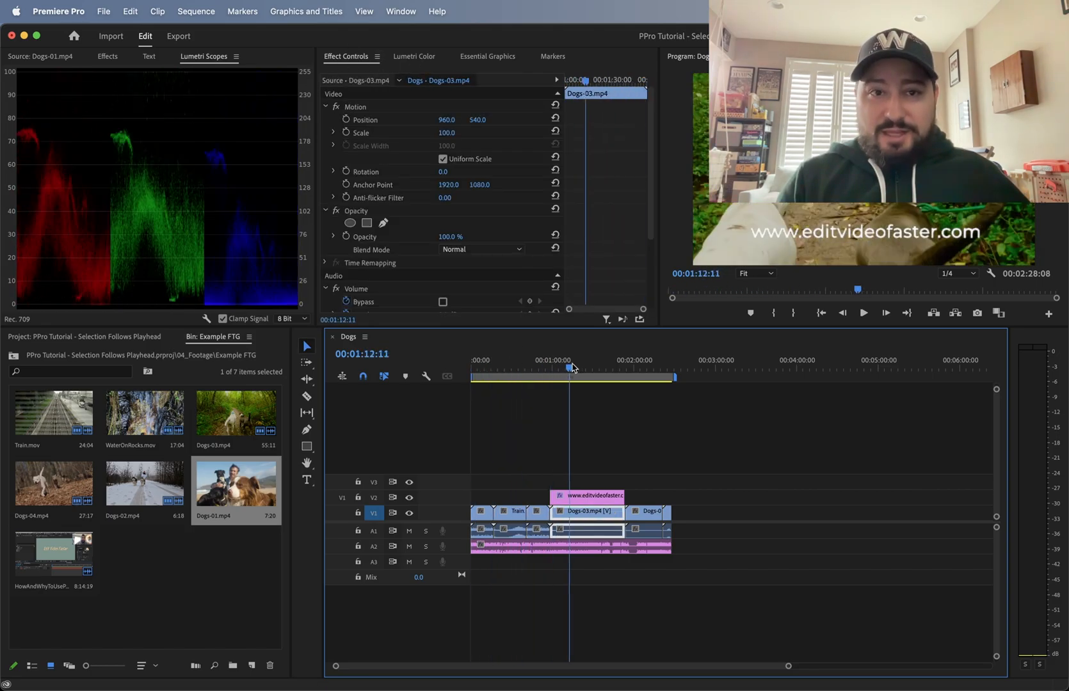
pyautogui.click(555, 368)
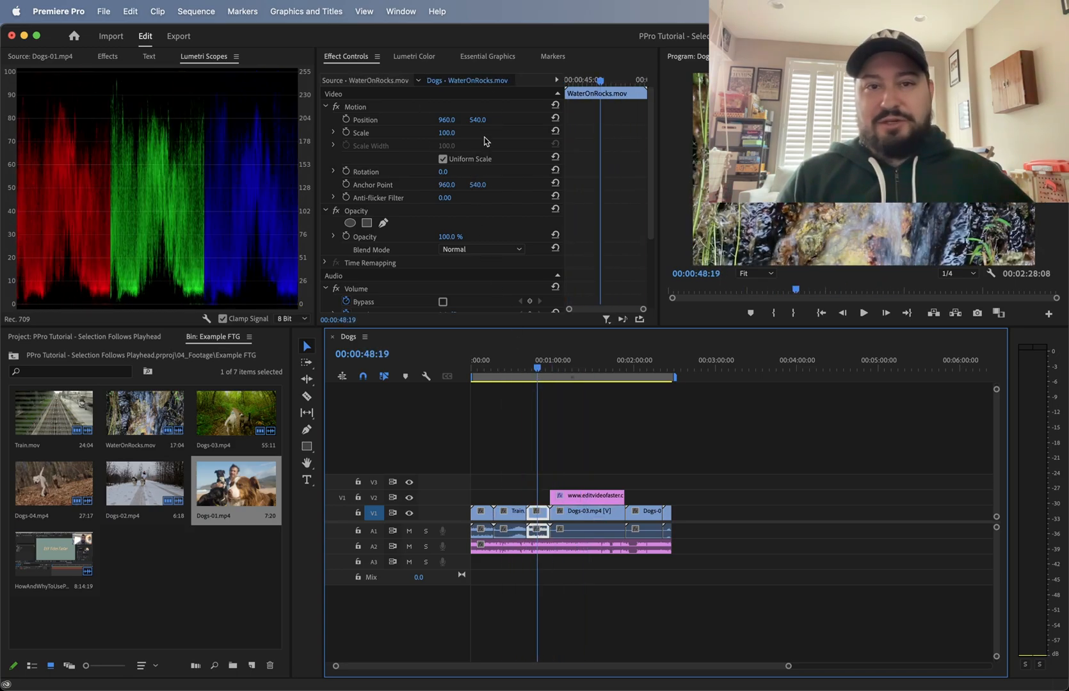
pyautogui.moveTo(413, 120)
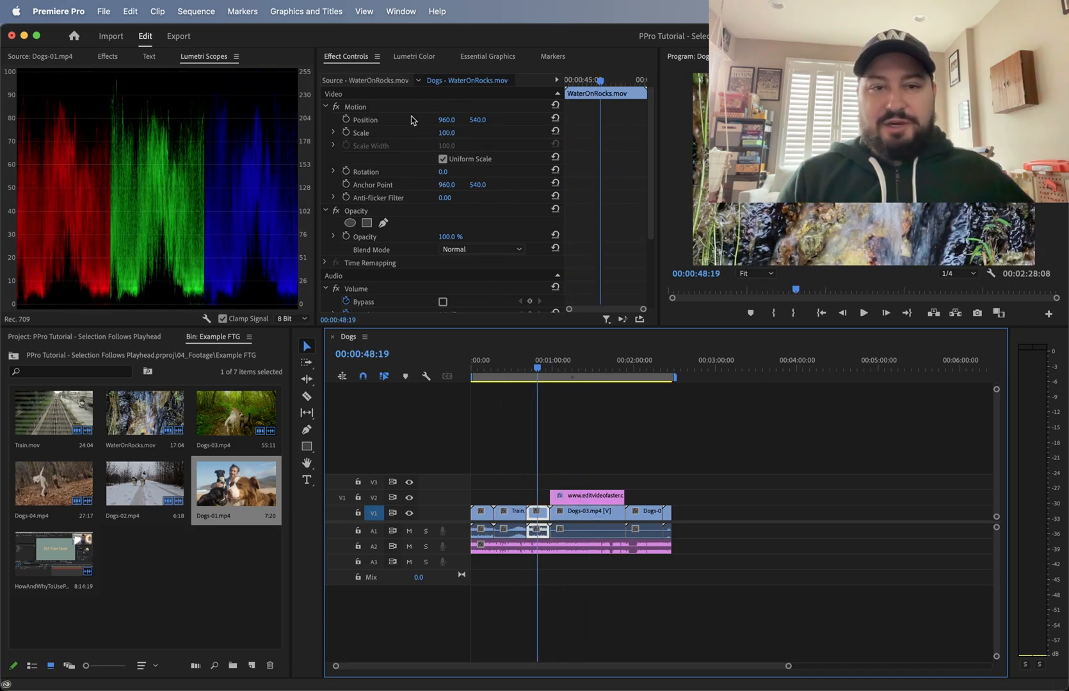
# Step: Scrub between Dogs-03 and Train, ending at about 00:00:40:02 with nothing selected
pyautogui.click(604, 368)
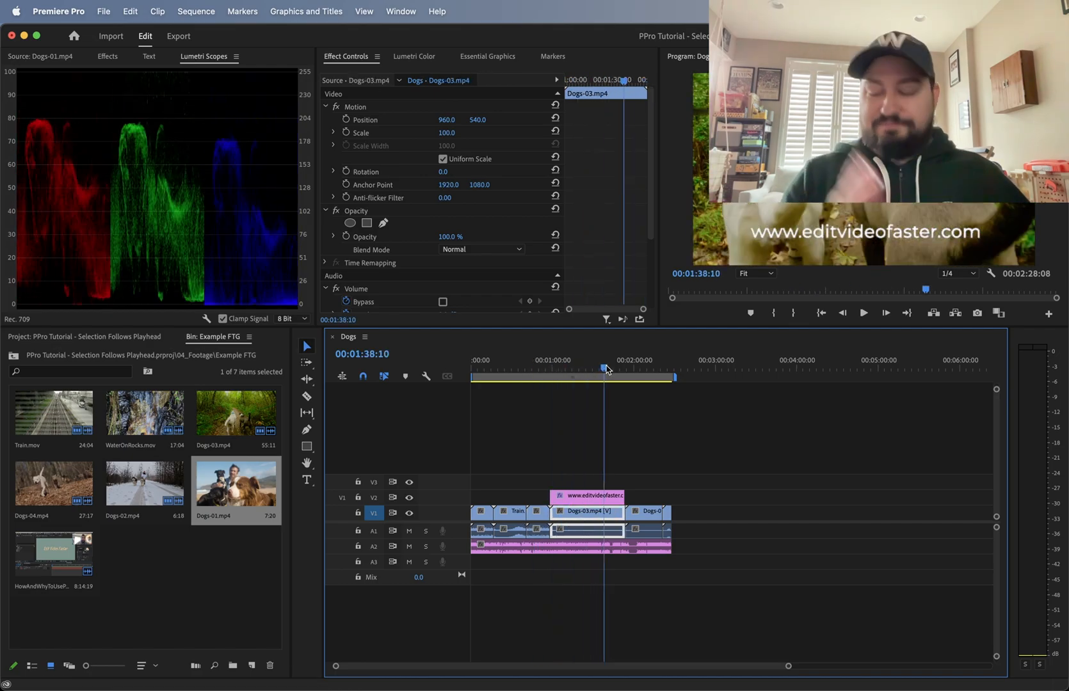
pyautogui.click(511, 368)
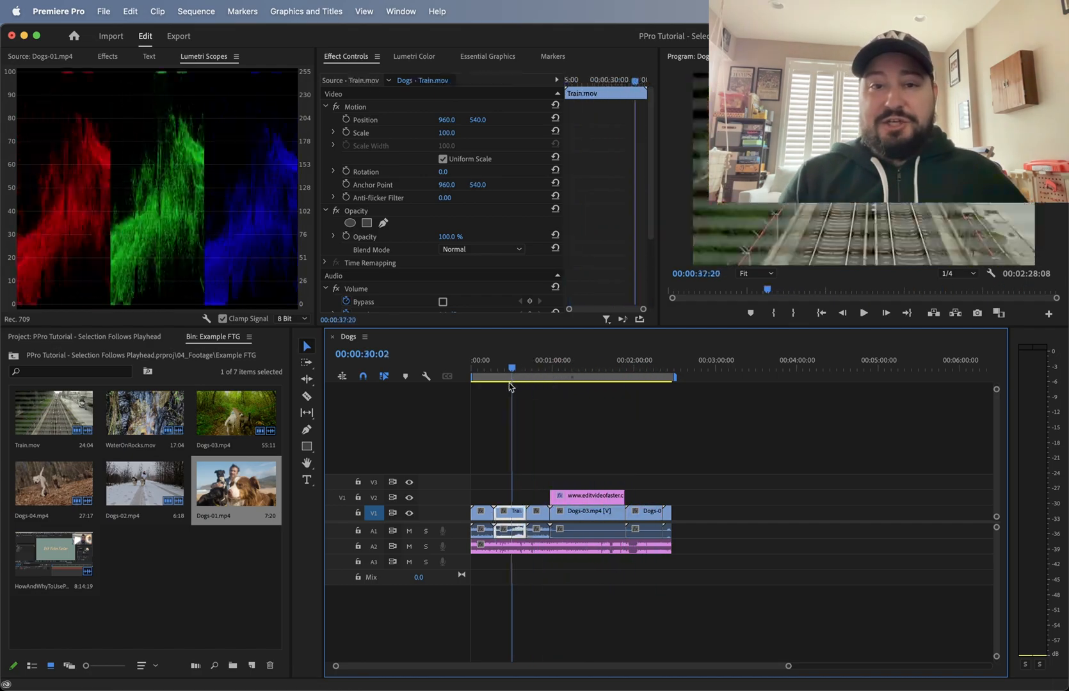
pyautogui.click(624, 376)
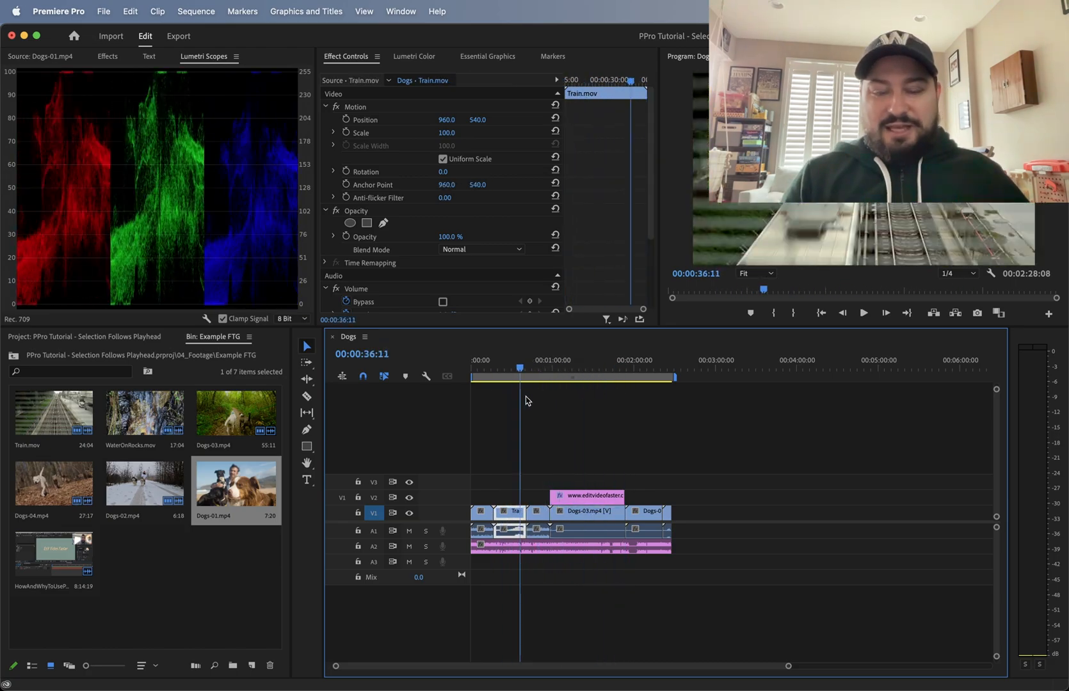
pyautogui.click(580, 378)
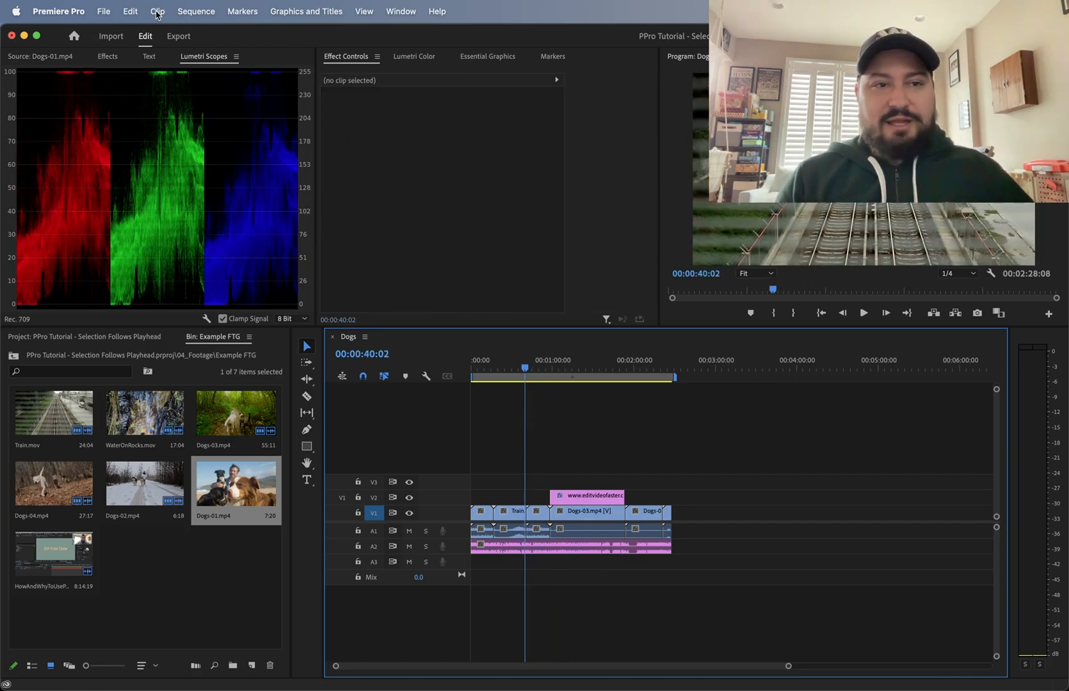
# Step: Check the Sequence selection options, then scrub through the Dogs clips to 00:00:28:18 in Train
pyautogui.click(196, 11)
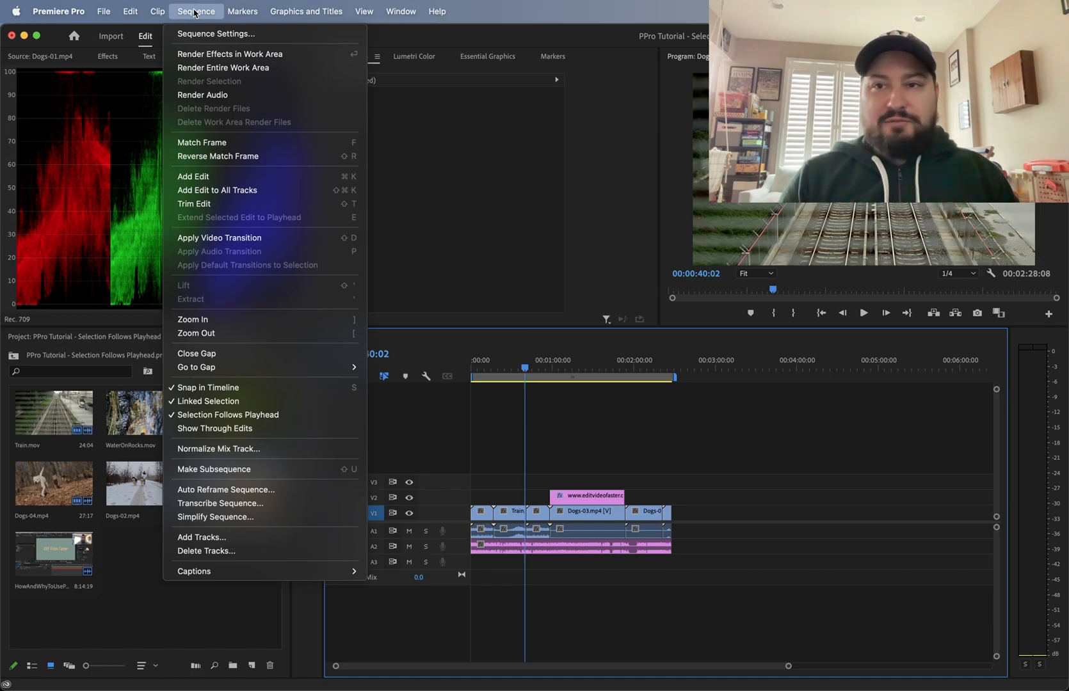
pyautogui.moveTo(235, 217)
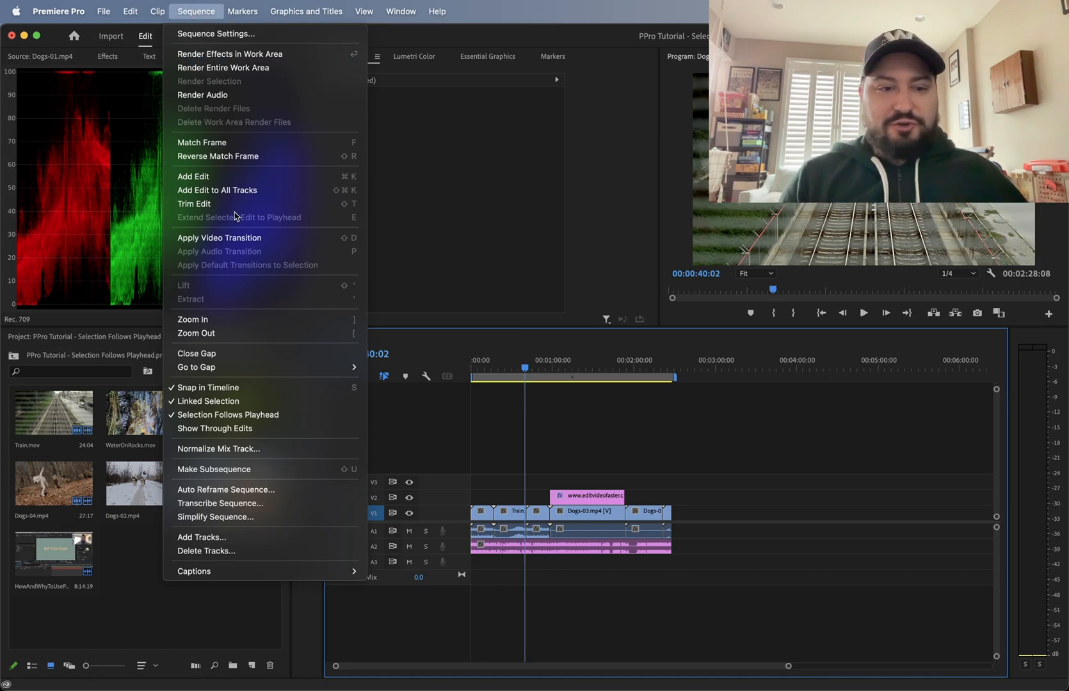
pyautogui.moveTo(255, 401)
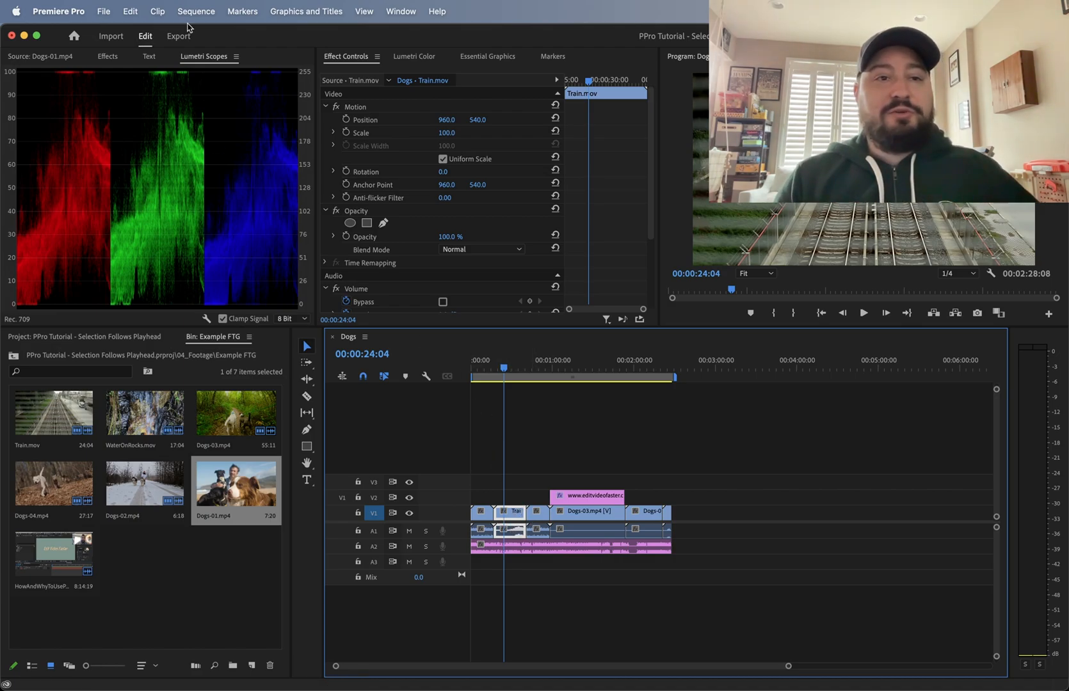
pyautogui.click(197, 11)
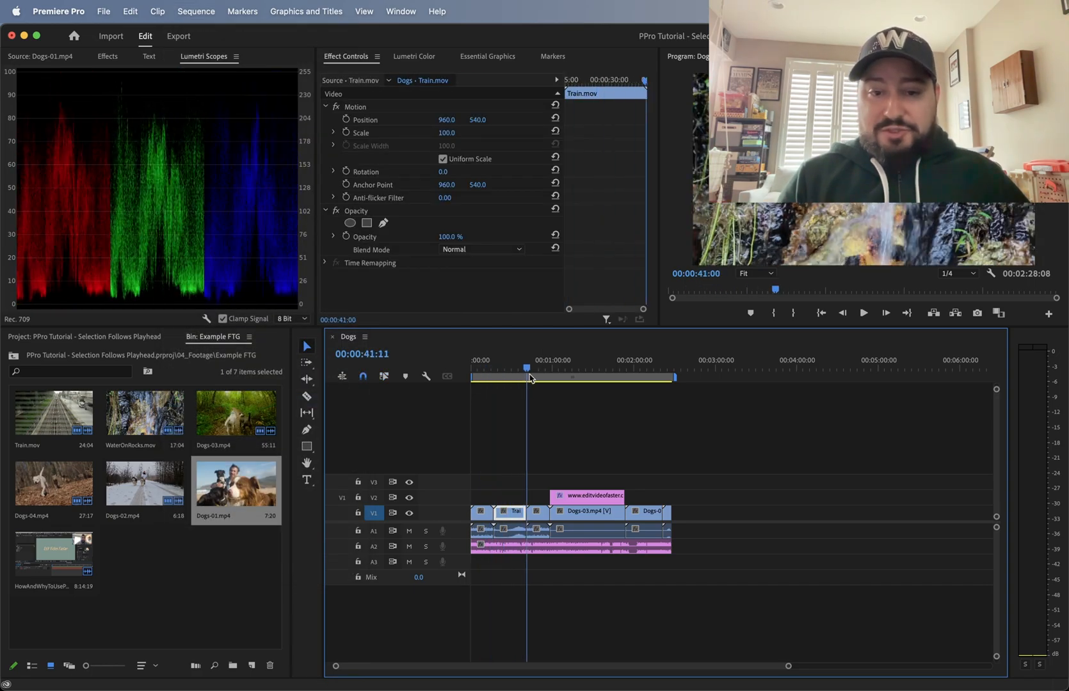
pyautogui.click(647, 369)
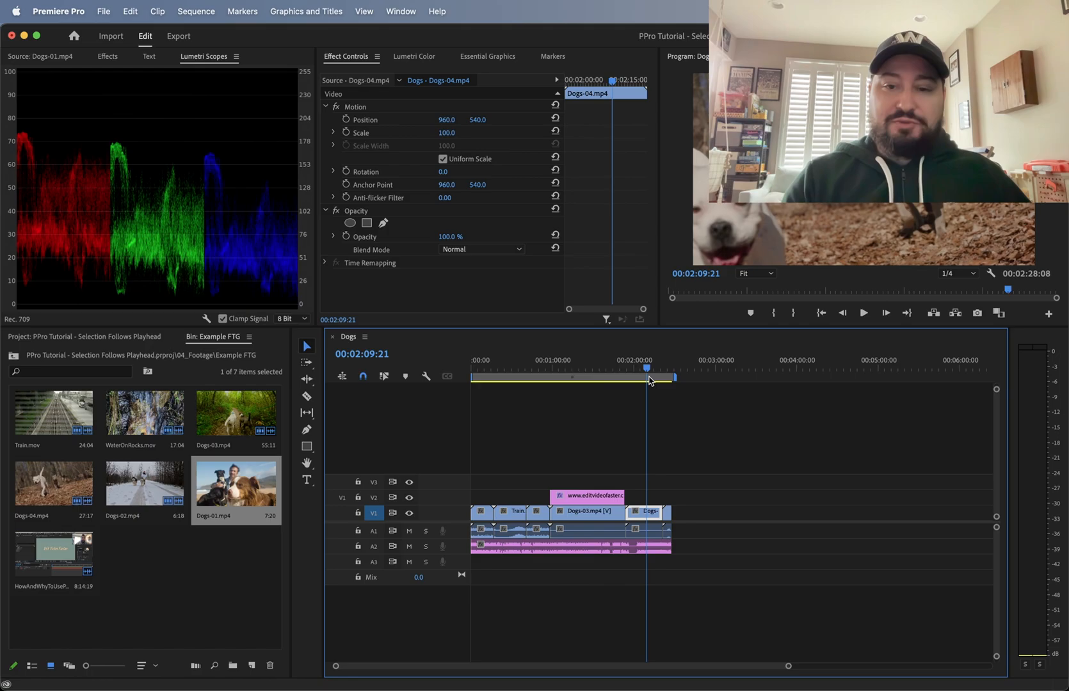
pyautogui.click(486, 370)
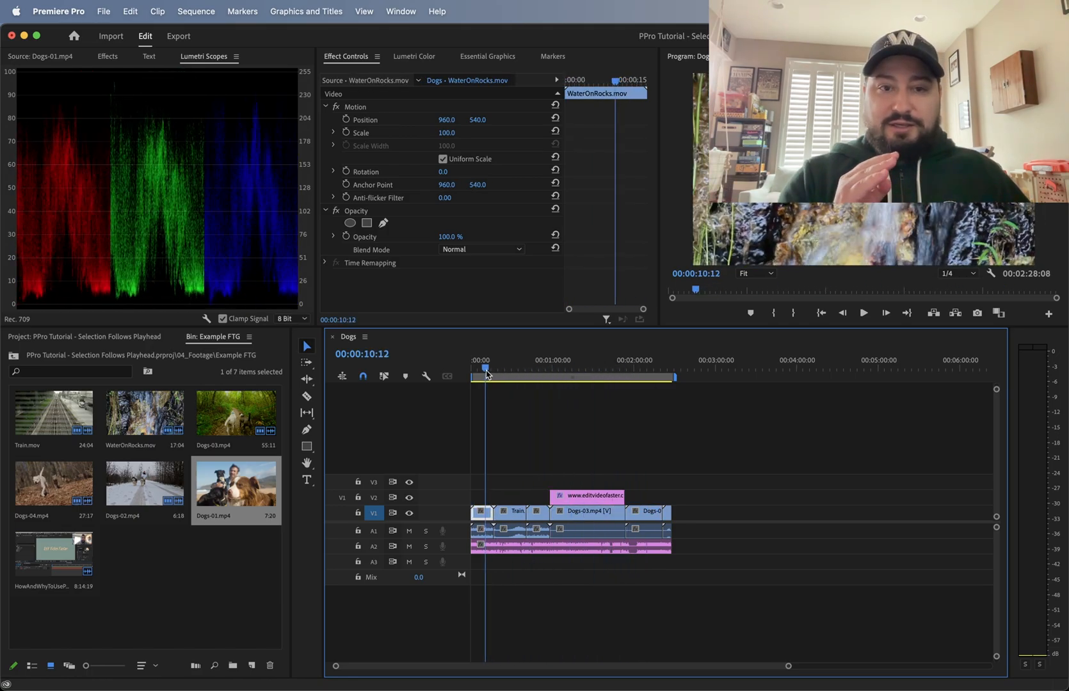
pyautogui.moveTo(485, 373); pyautogui.dragTo(493, 374)
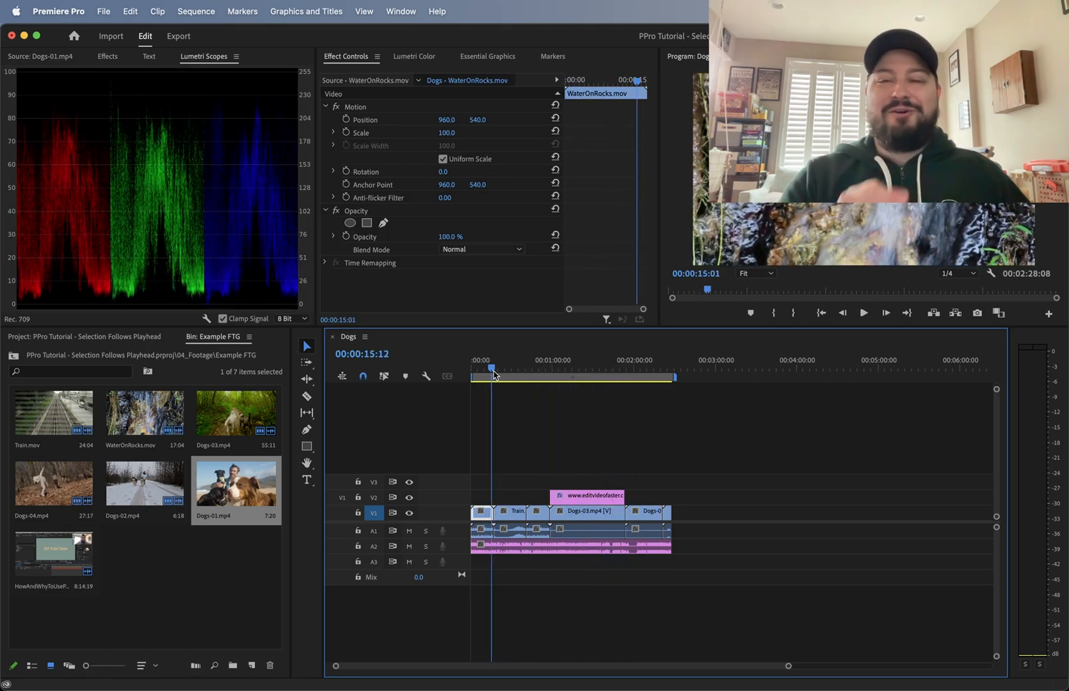
pyautogui.click(514, 512)
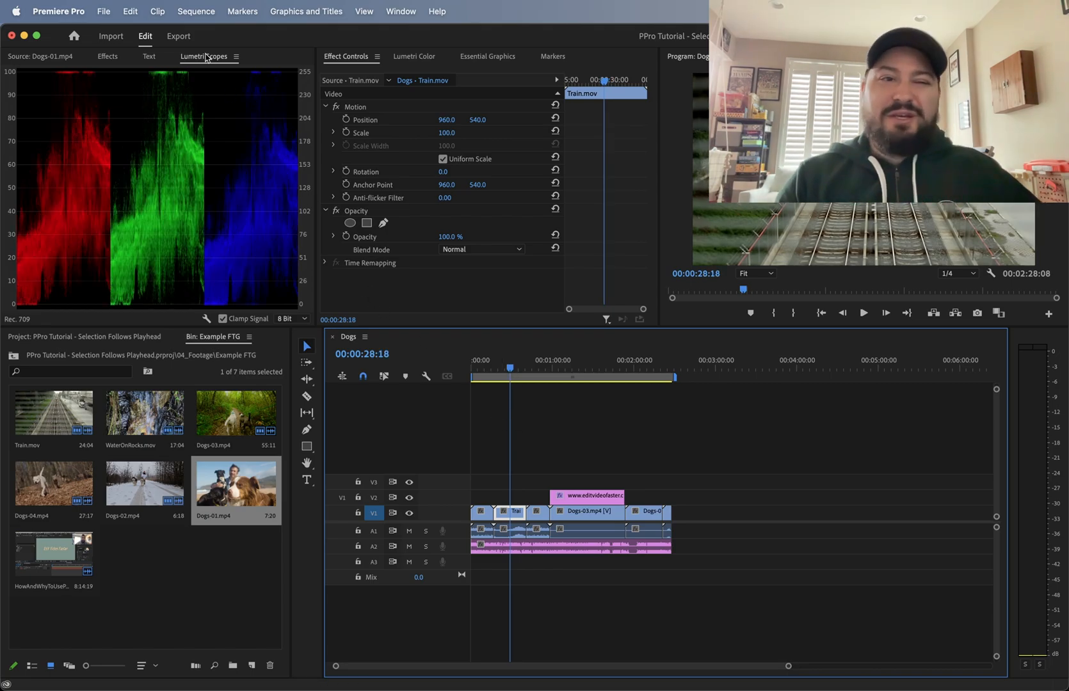
# Step: Uncheck Selection Follows Playhead in the Sequence menu, keeping Linked Selection on
pyautogui.click(196, 11)
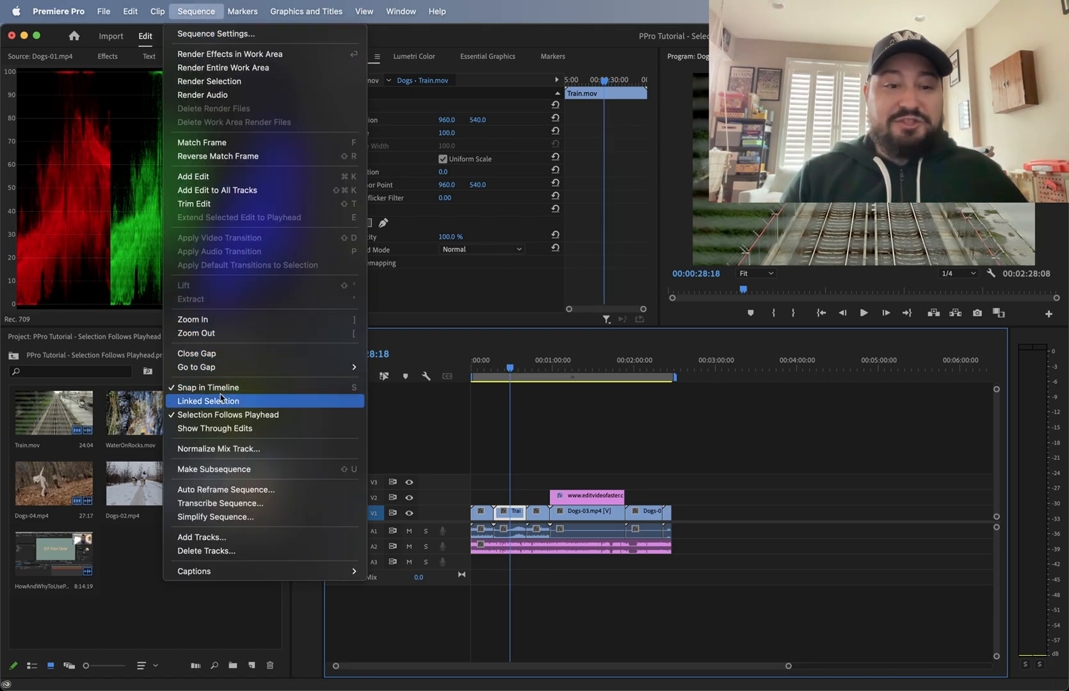
pyautogui.moveTo(204, 157)
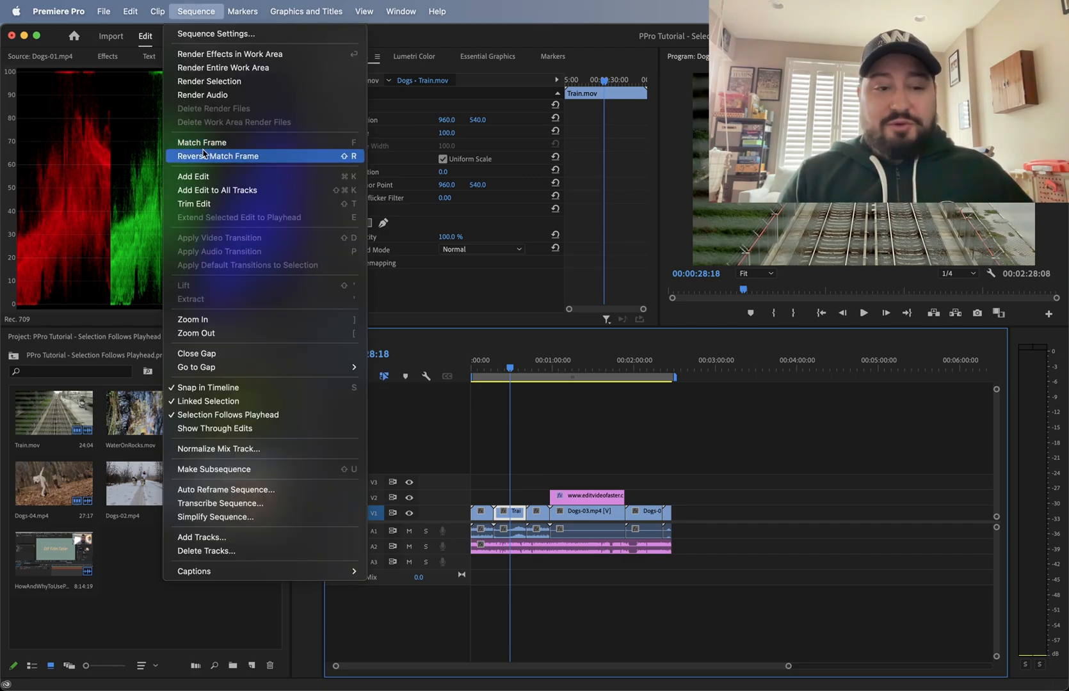
pyautogui.moveTo(286, 415)
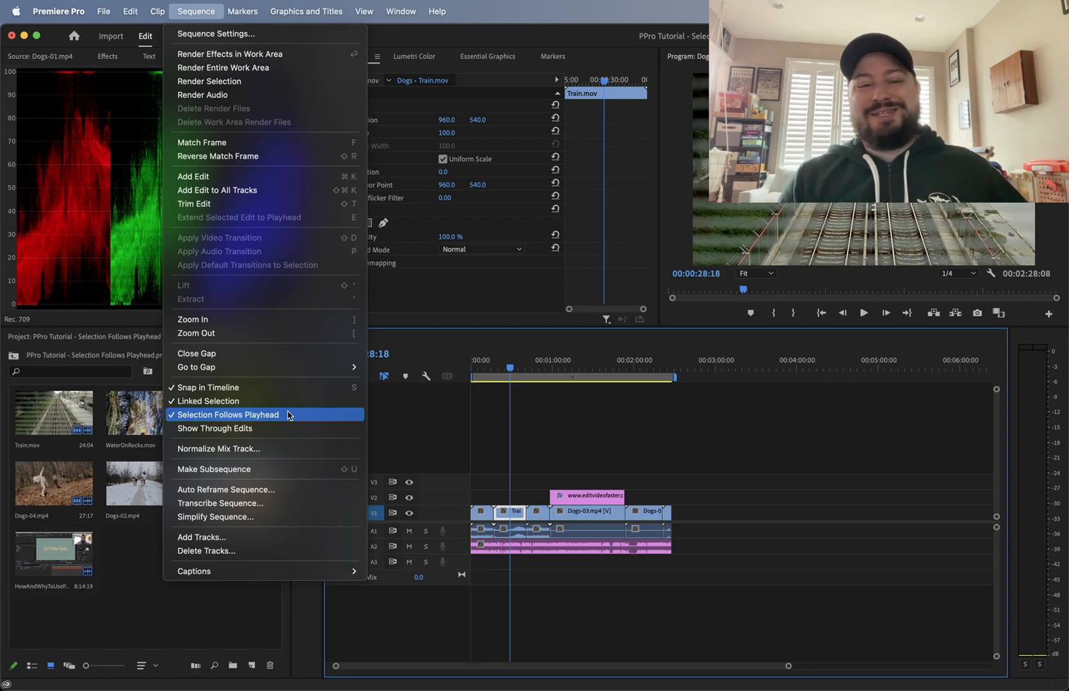
pyautogui.click(228, 415)
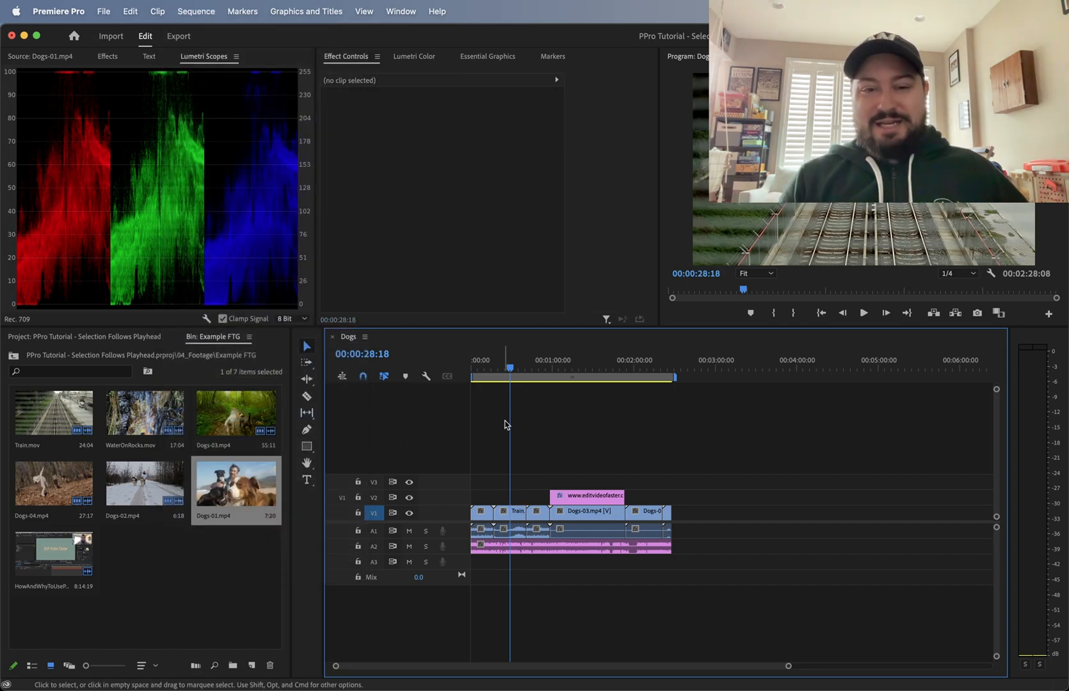